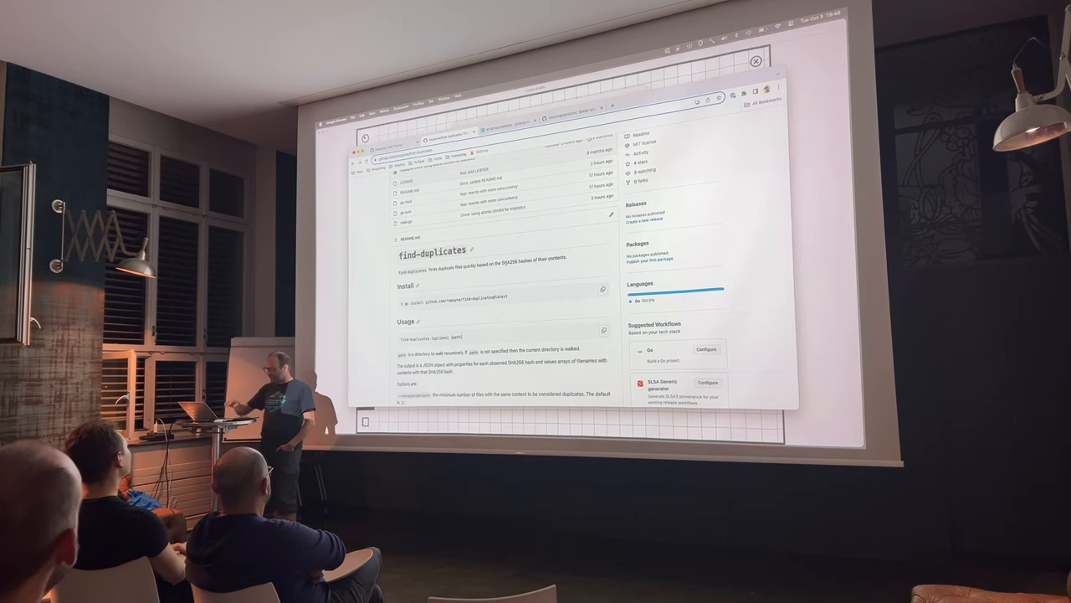
Handwrite 'walk dir' with an arrow to 'files', then write 'hash' and begin 'duplica'.
{"action": "key", "text": "cmd+tab"}
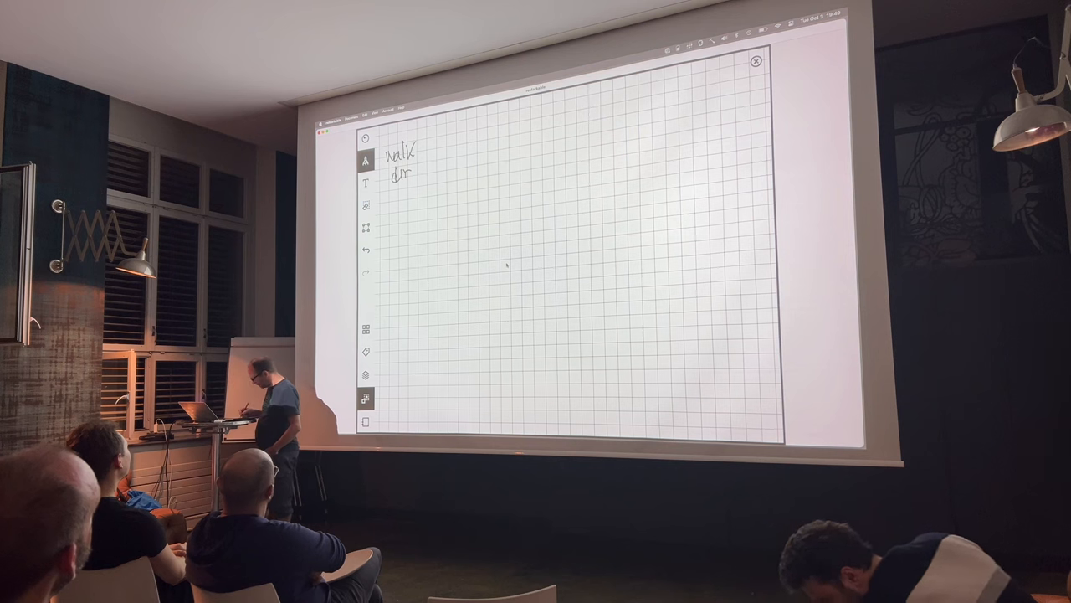
{"action": "left_click_drag", "start_coordinate": [431, 165], "coordinate": [477, 161]}
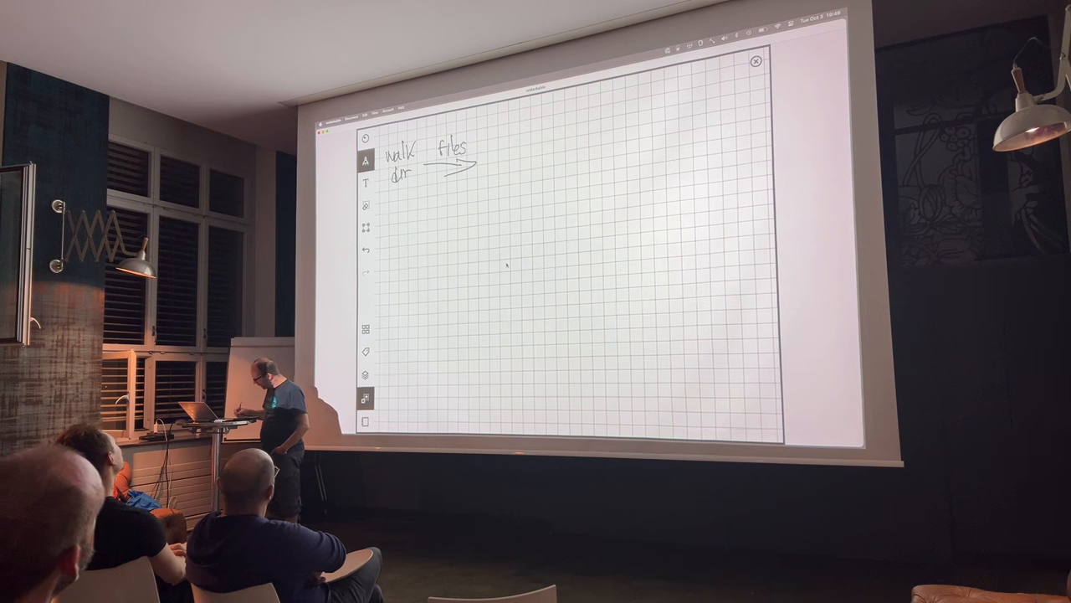
{"action": "type", "text": "hash"}
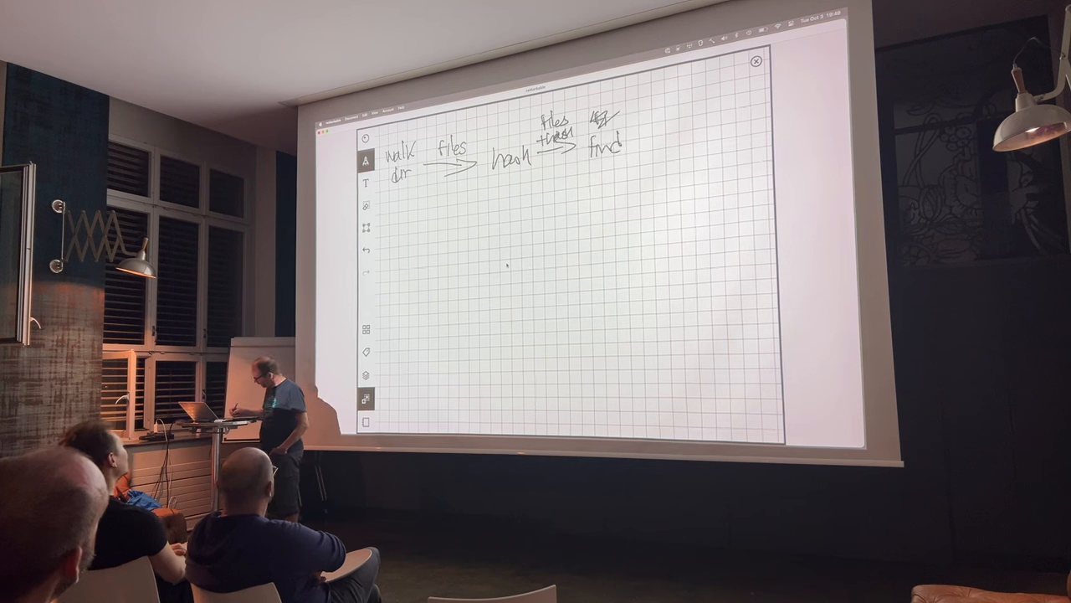
{"action": "type", "text": "duplica"}
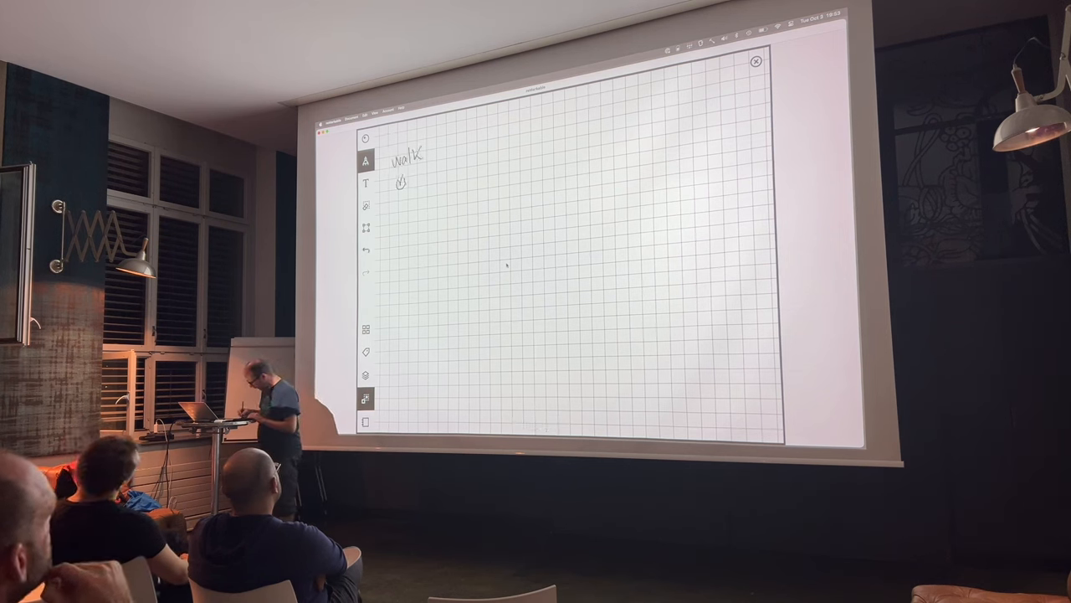
Draw 'walk dir' → 'filesize', noting files whose size occurs ≥2 times, then another arrow to 'filesize'.
{"action": "left_click_drag", "start_coordinate": [427, 161], "coordinate": [461, 160]}
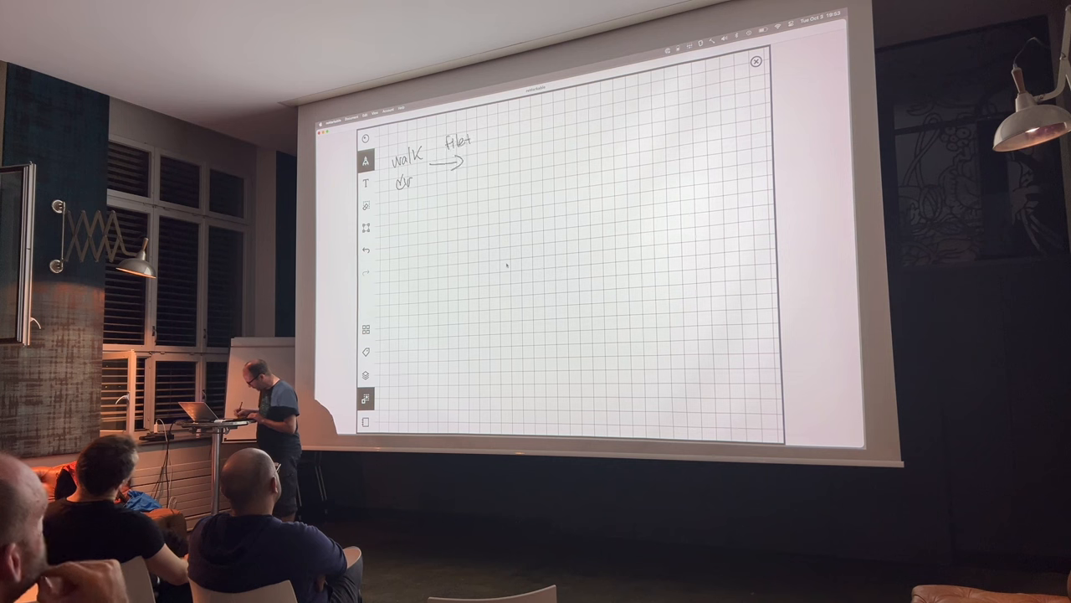
{"action": "type", "text": "size"}
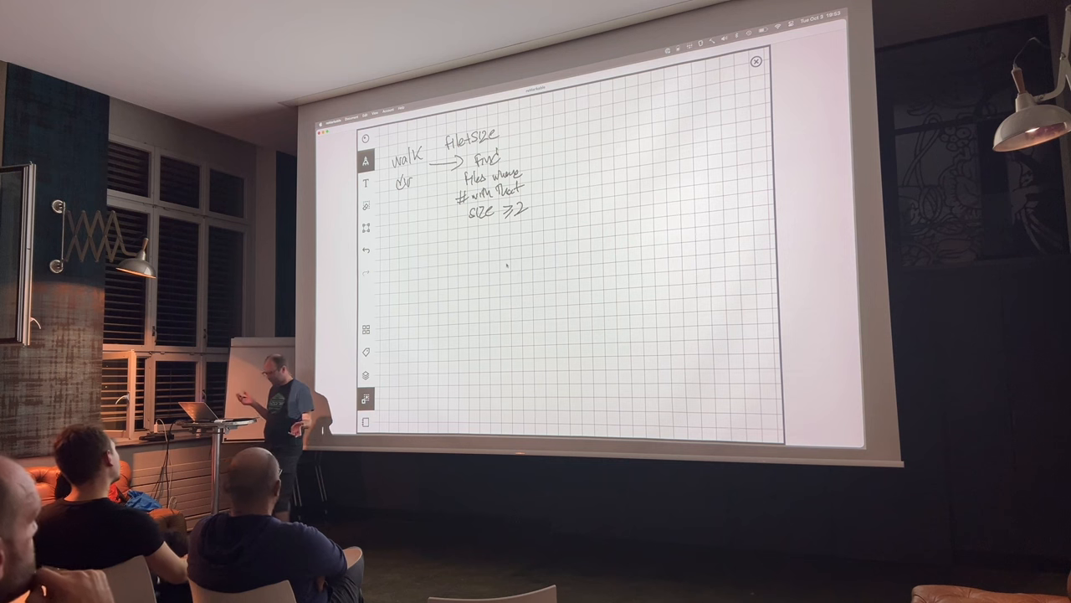
{"action": "left_click_drag", "start_coordinate": [532, 144], "coordinate": [569, 144]}
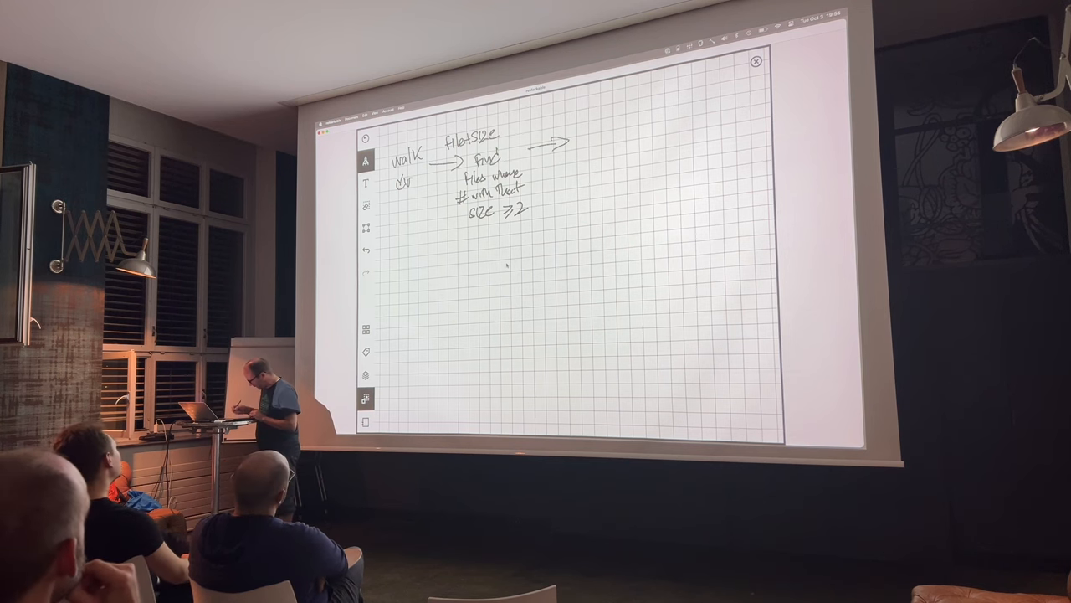
{"action": "type", "text": "File"}
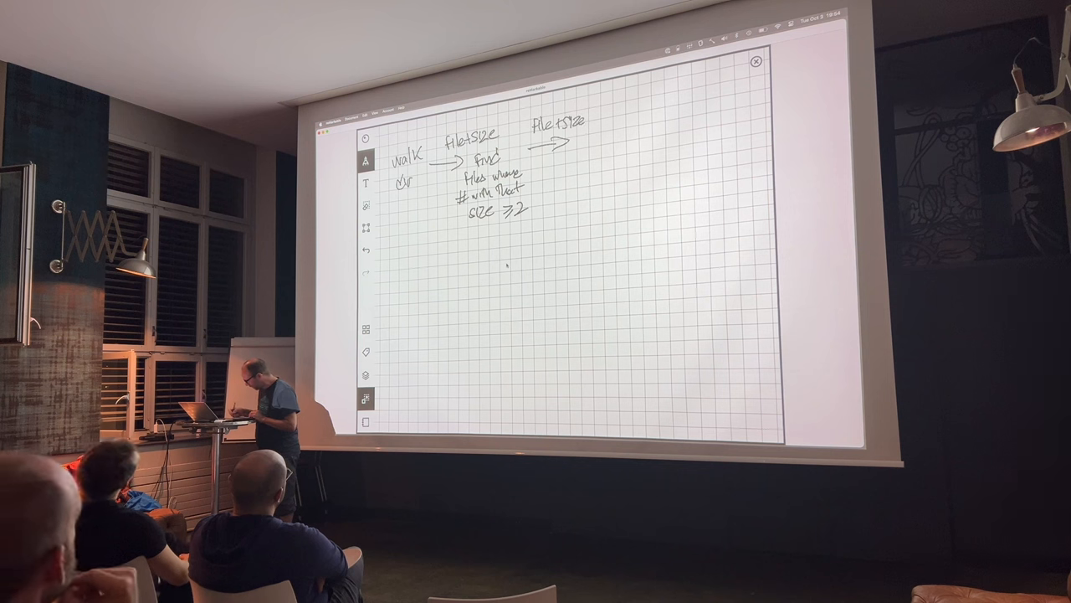
Handwrite the final step 'find all where 2 or more with the same hash'.
{"action": "type", "text": "hash"}
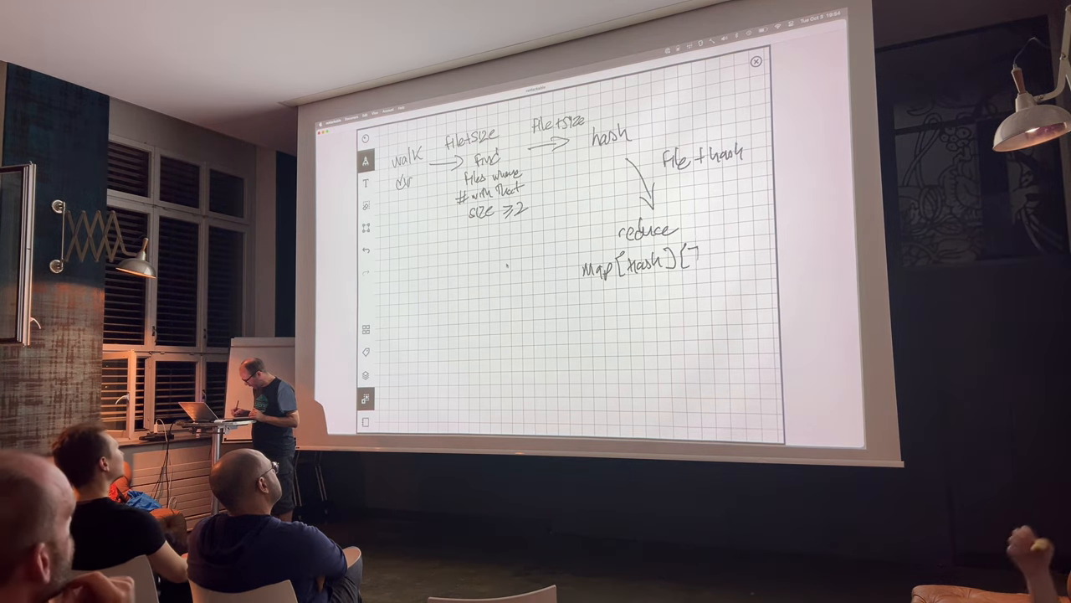
{"action": "type", "text": "]string"}
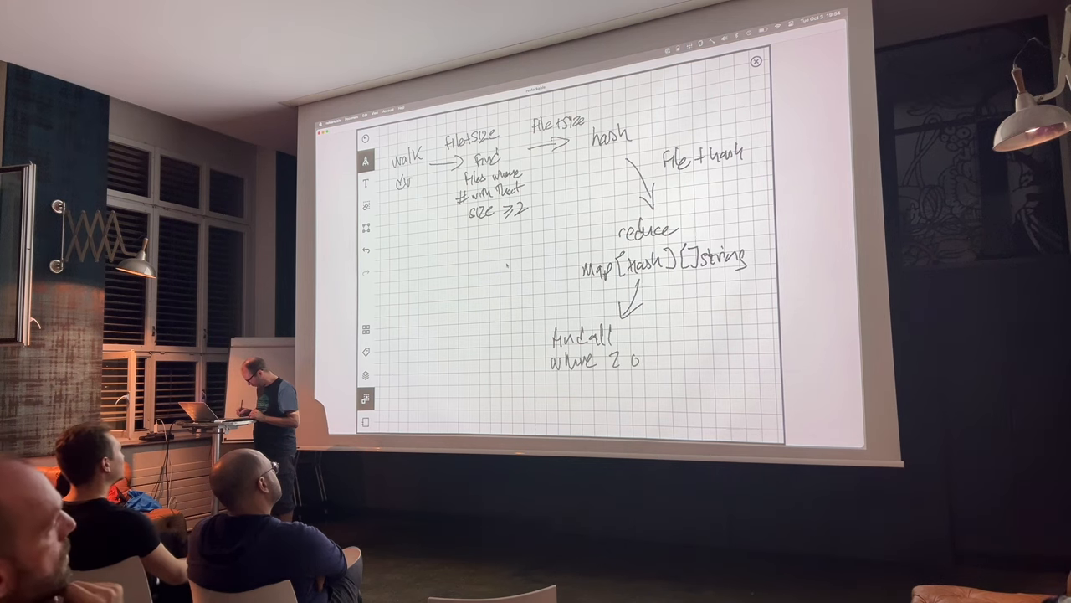
{"action": "type", "text": "or more"}
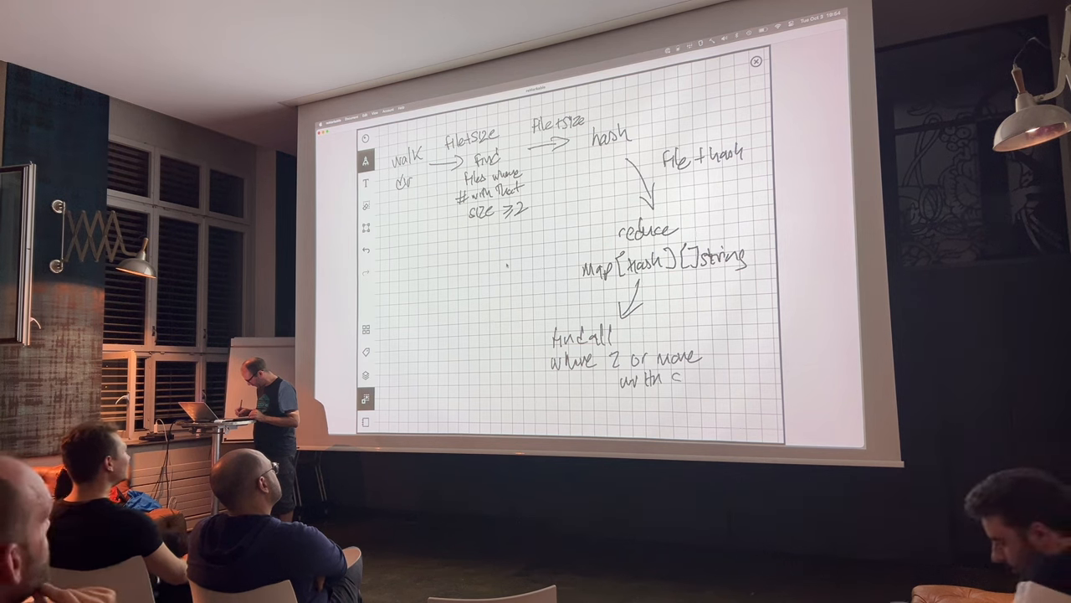
{"action": "type", "text": "same hash"}
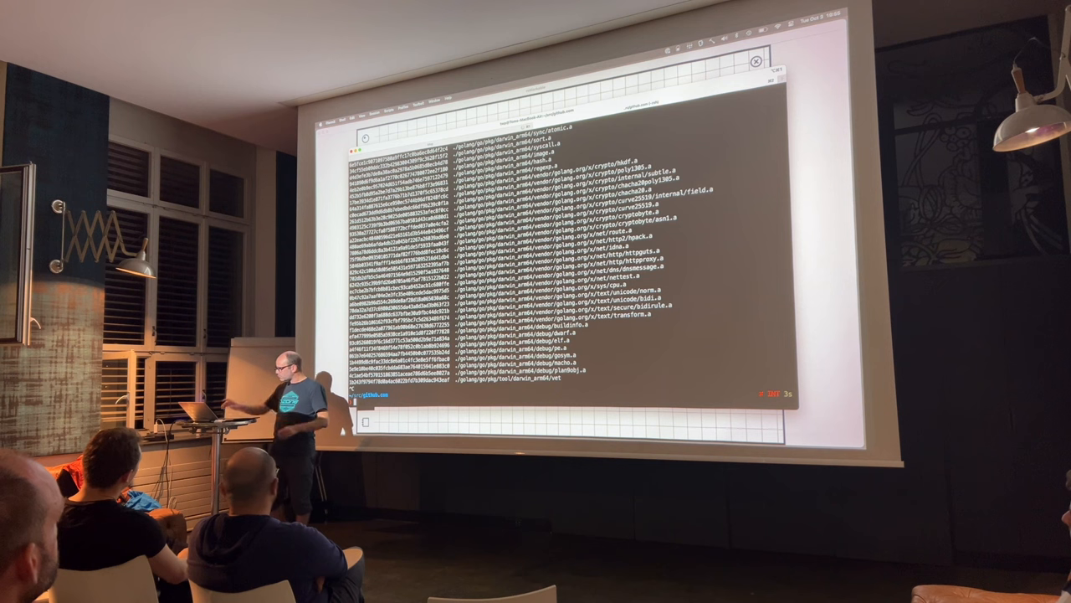
Leave 'find . -type f -print0 | xargs -0 shasum' typed at the Terminal prompt.
{"action": "type", "text": "find . -type f -print0 | xargs -0 shasum"}
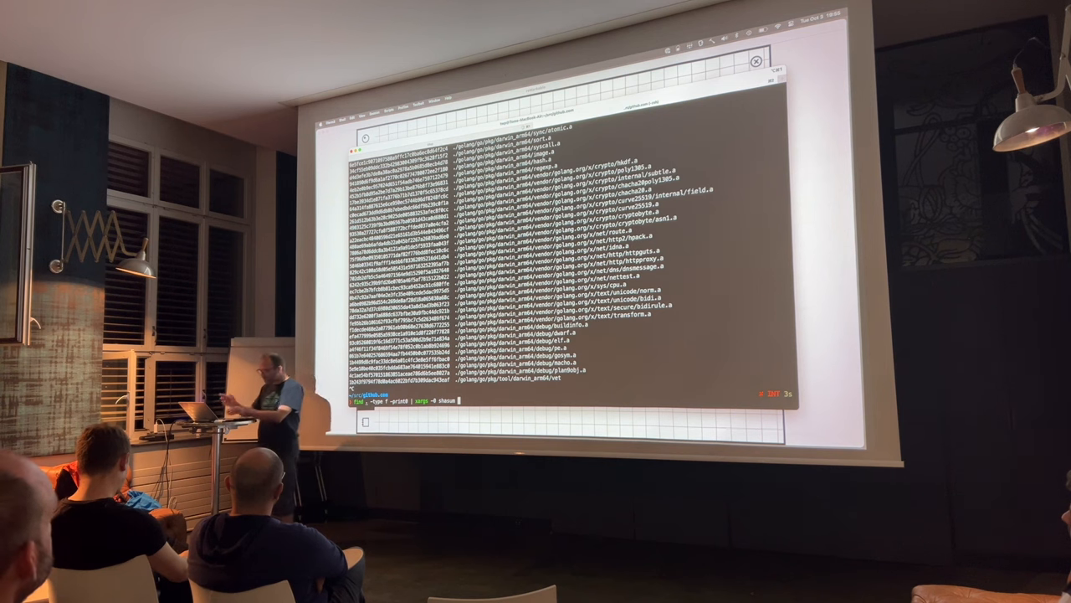
{"action": "key", "text": "cmd+tab"}
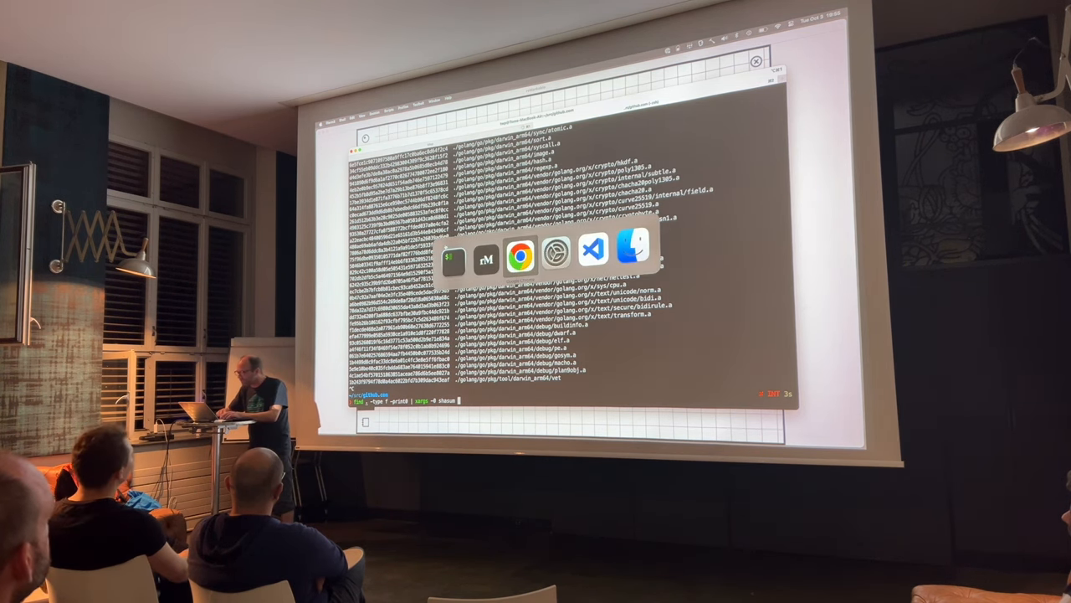
Switch to VS Code and scroll main.go through its imports and hash and pathWithHash types.
{"action": "left_click", "coordinate": [591, 255]}
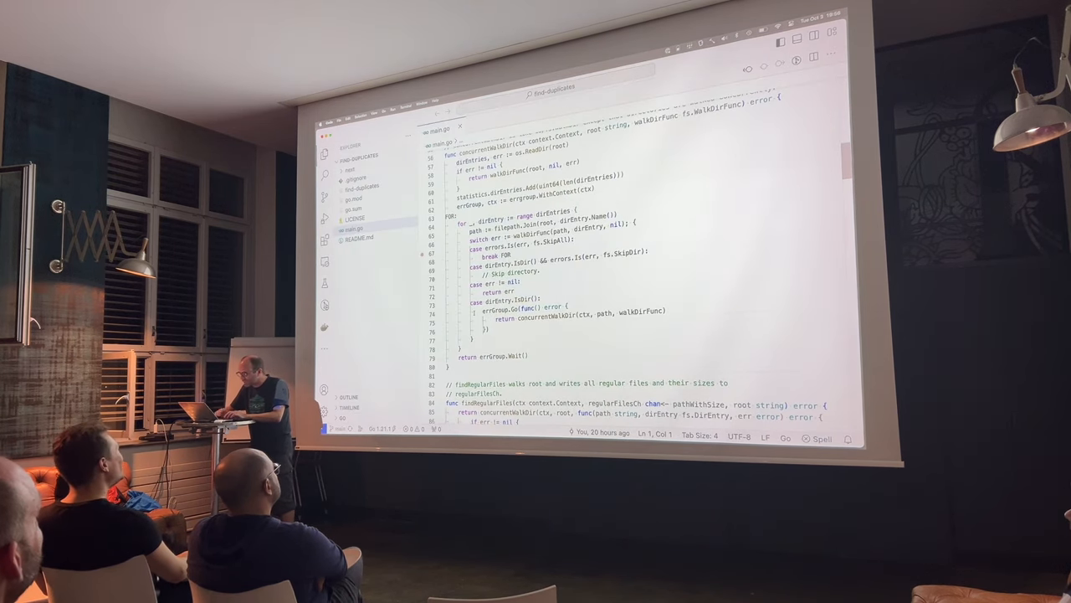
{"action": "scroll", "scroll_direction": "up", "scroll_amount": 3}
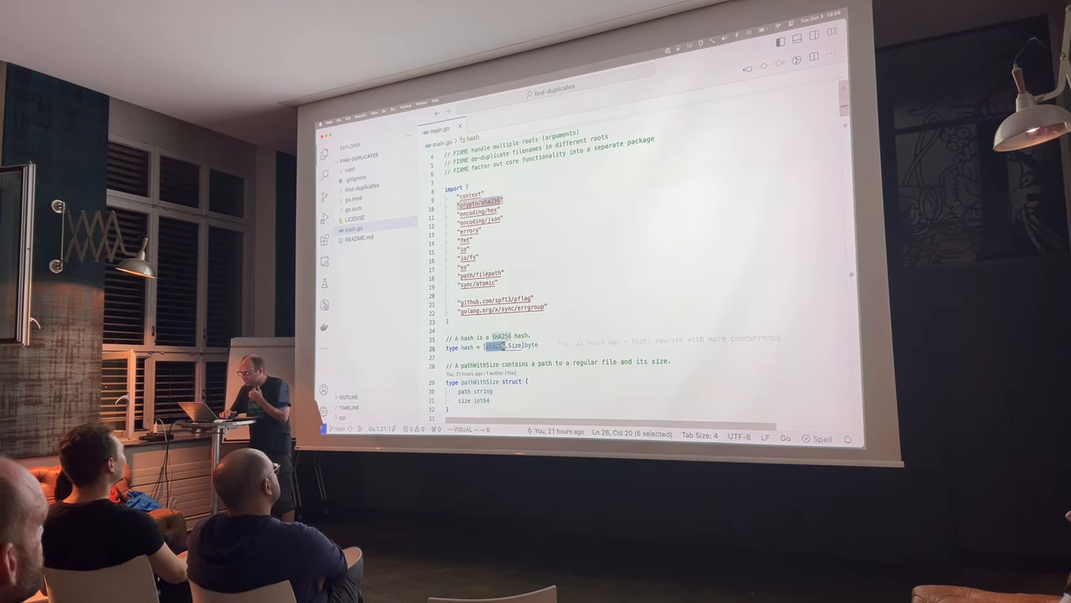
{"action": "scroll", "scroll_direction": "down", "scroll_amount": 3}
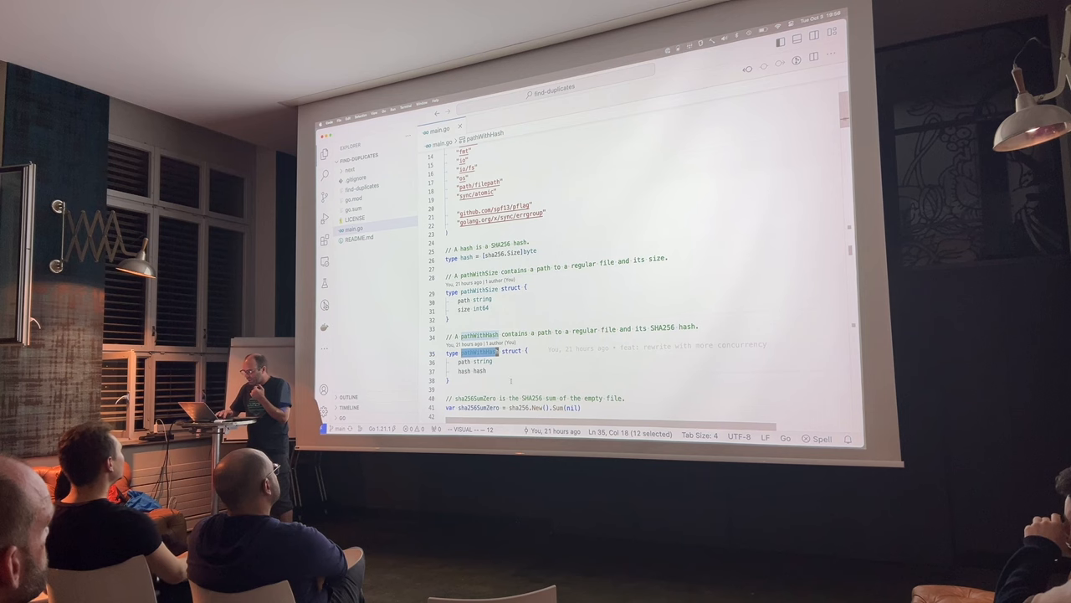
{"action": "scroll", "scroll_direction": "down", "scroll_amount": 3}
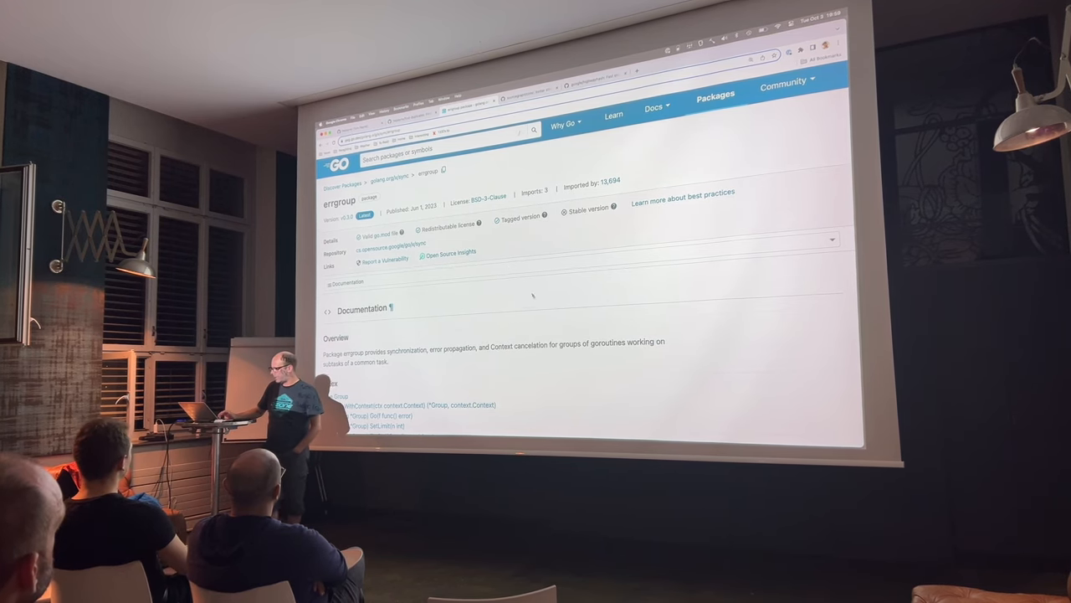
Scroll the errgroup docs to TryGo, Wait and the JustErrors, Parallel, Pipeline examples.
{"action": "scroll", "scroll_direction": "down", "scroll_amount": 3}
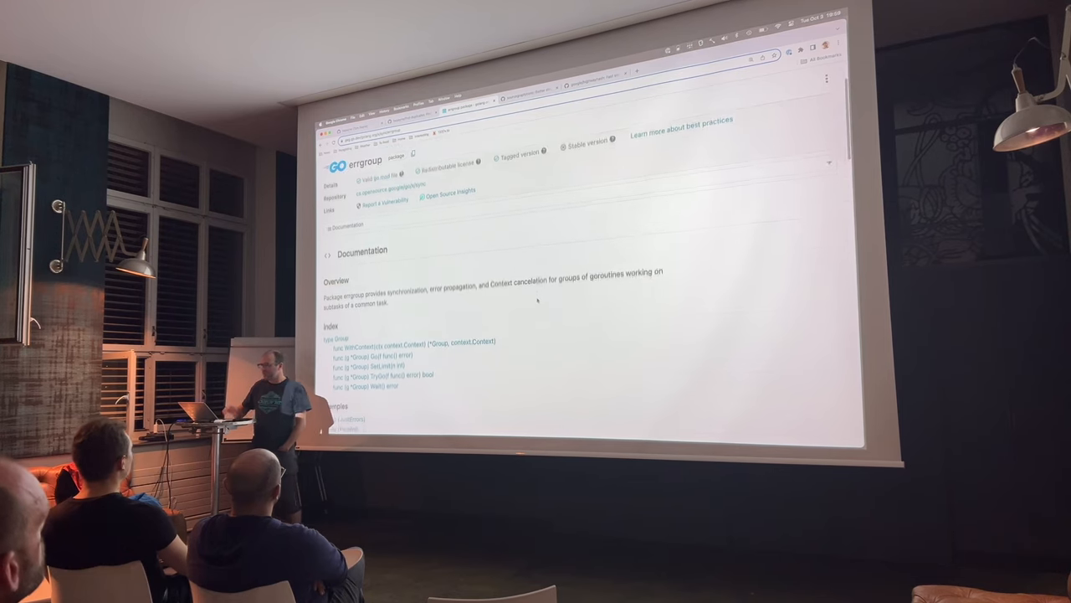
{"action": "scroll", "scroll_direction": "down", "scroll_amount": 3}
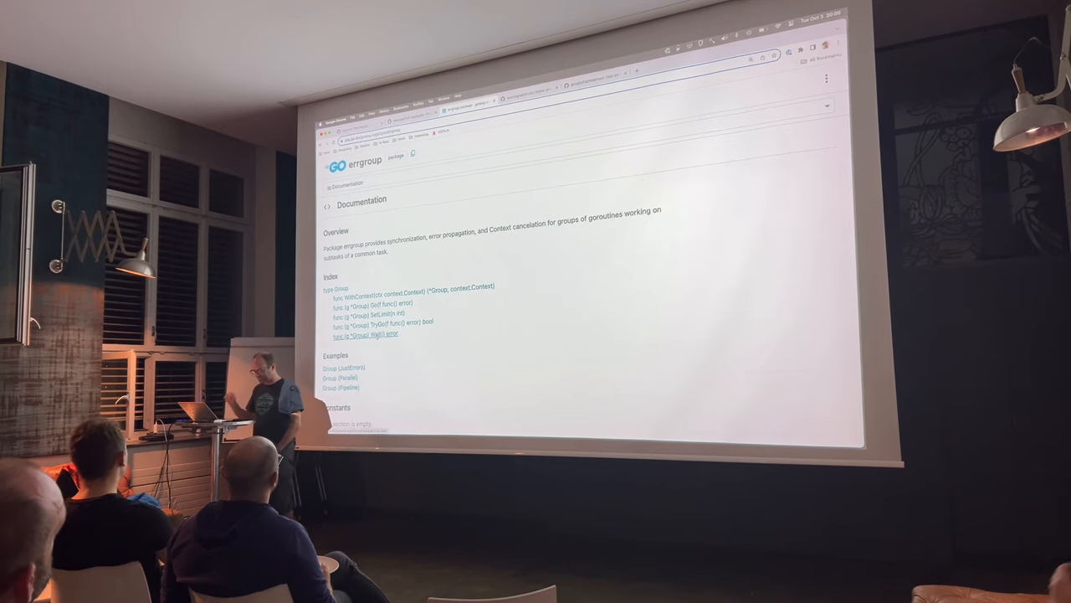
{"action": "key", "text": "cmd+tab"}
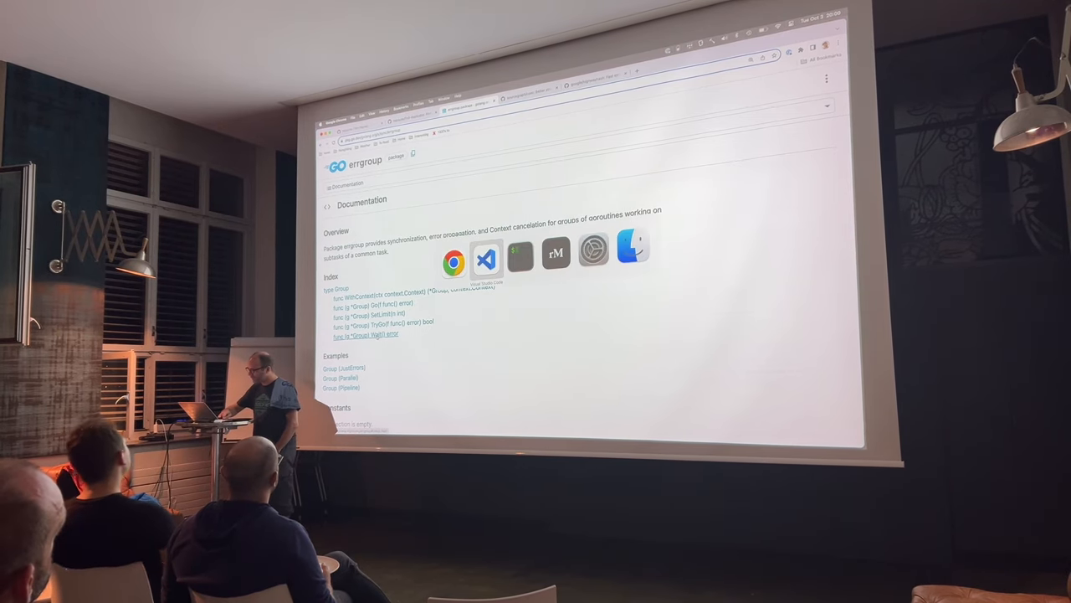
Return to VS Code and scroll main.go around the errgroup pipeline and findPathsWithIdenticalSizes.
{"action": "left_click", "coordinate": [487, 256]}
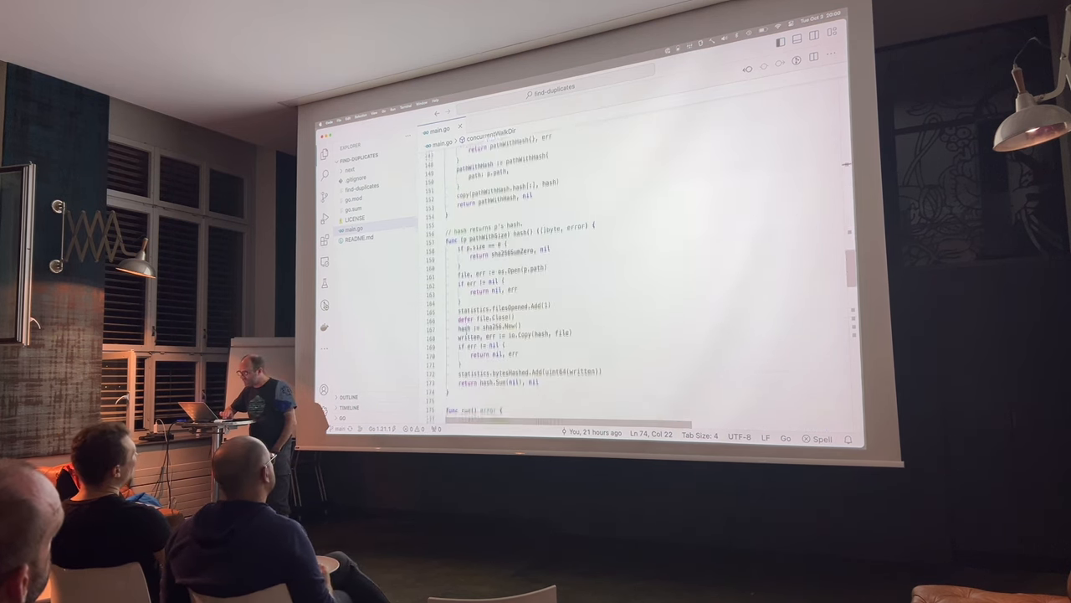
{"action": "scroll", "scroll_direction": "up", "scroll_amount": 3}
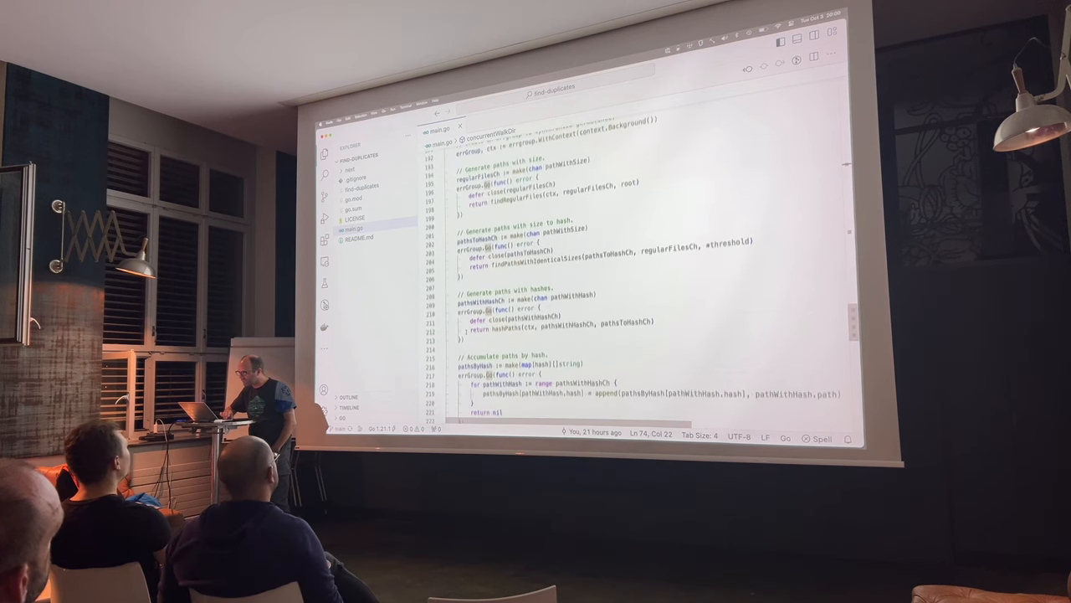
{"action": "scroll", "scroll_direction": "up", "scroll_amount": 3}
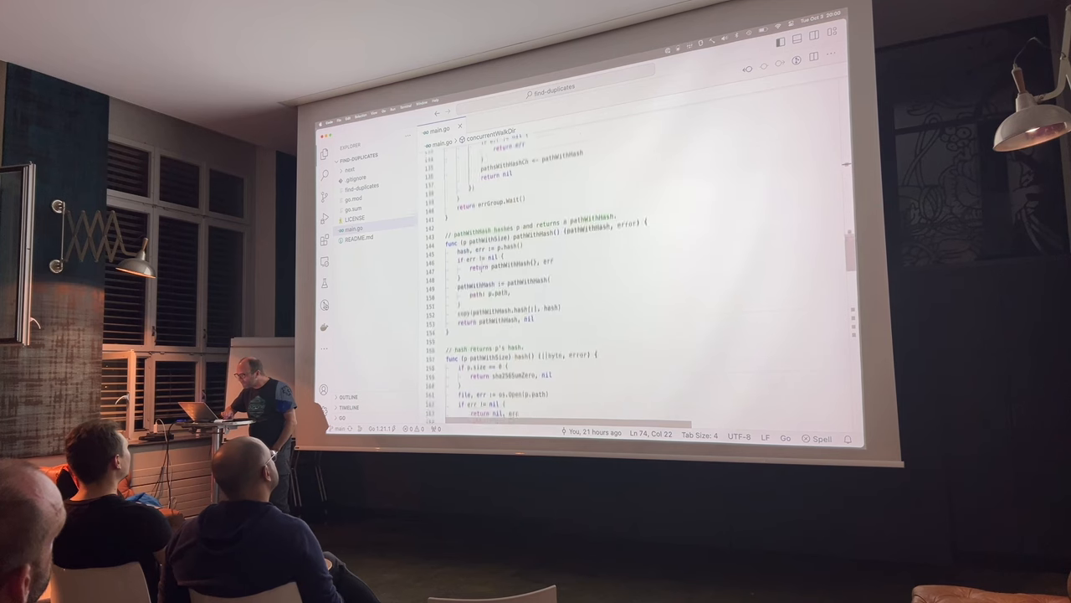
{"action": "scroll", "scroll_direction": "up", "scroll_amount": 3}
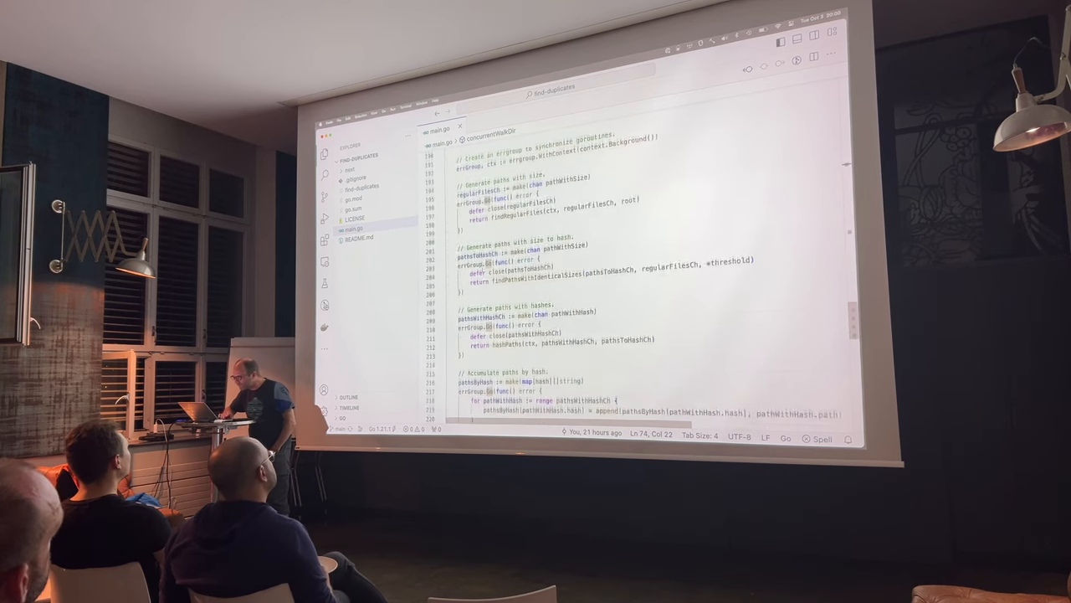
{"action": "scroll", "scroll_direction": "down", "scroll_amount": 3}
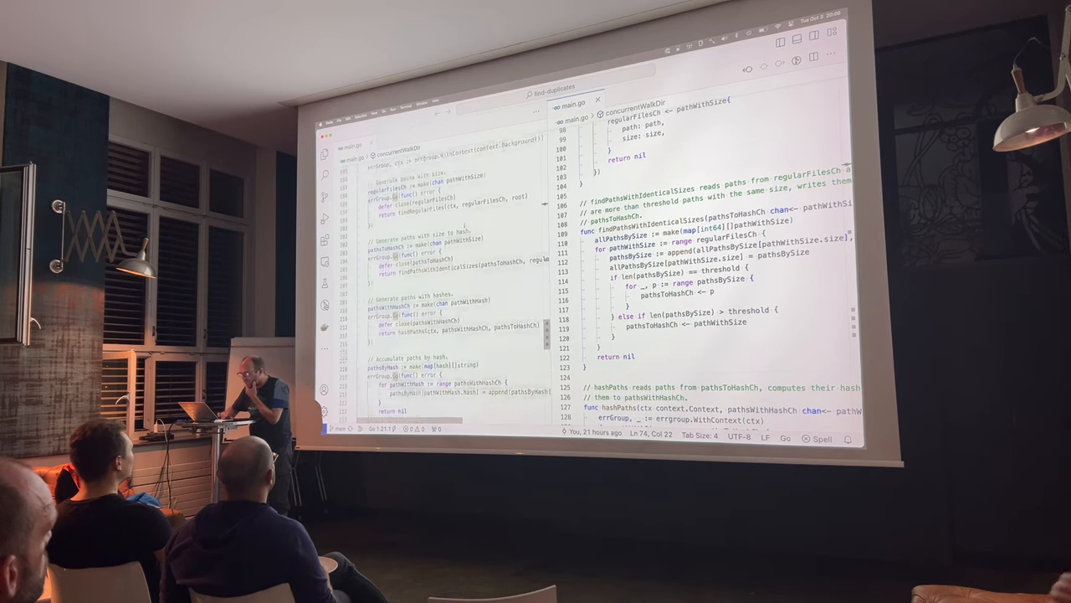
Go to findRegularFiles' definition and scroll to its concurrentWalkDir call.
{"action": "right_click", "coordinate": [385, 238]}
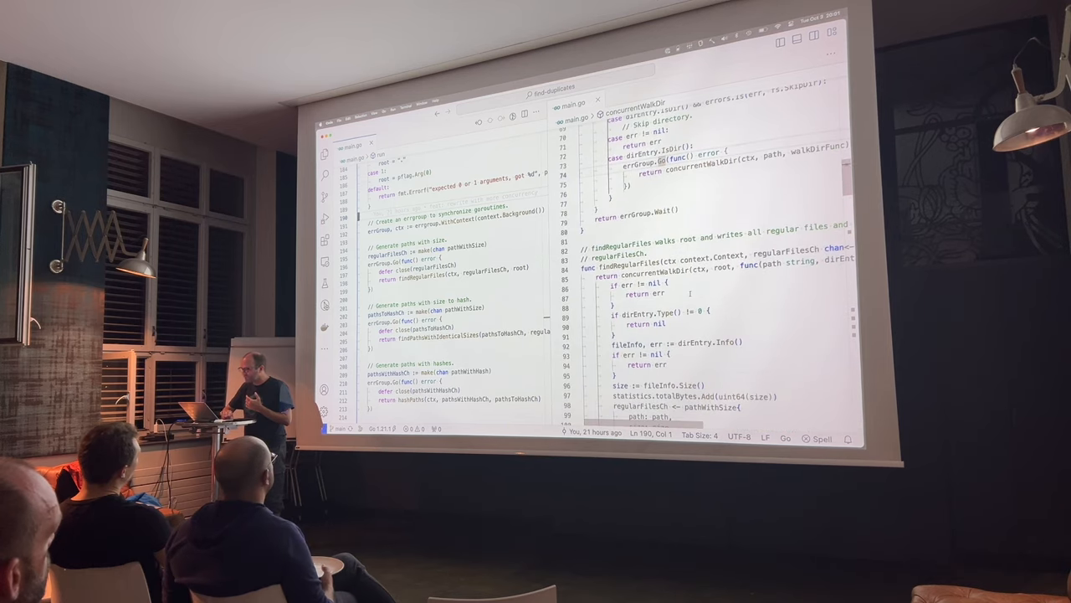
{"action": "scroll", "scroll_direction": "down", "scroll_amount": 3}
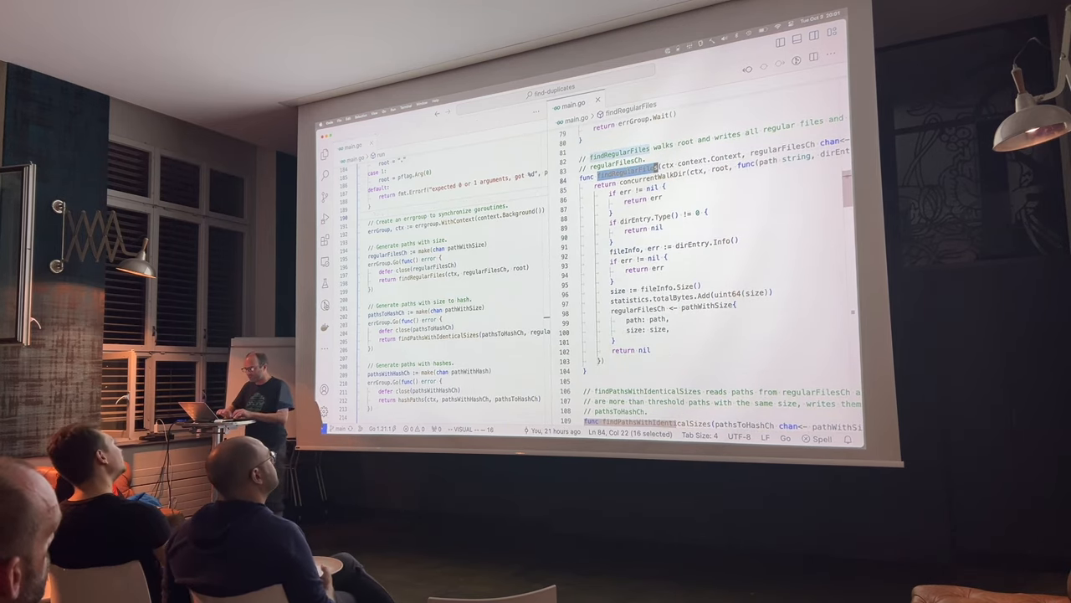
{"action": "scroll", "scroll_direction": "down", "scroll_amount": 3}
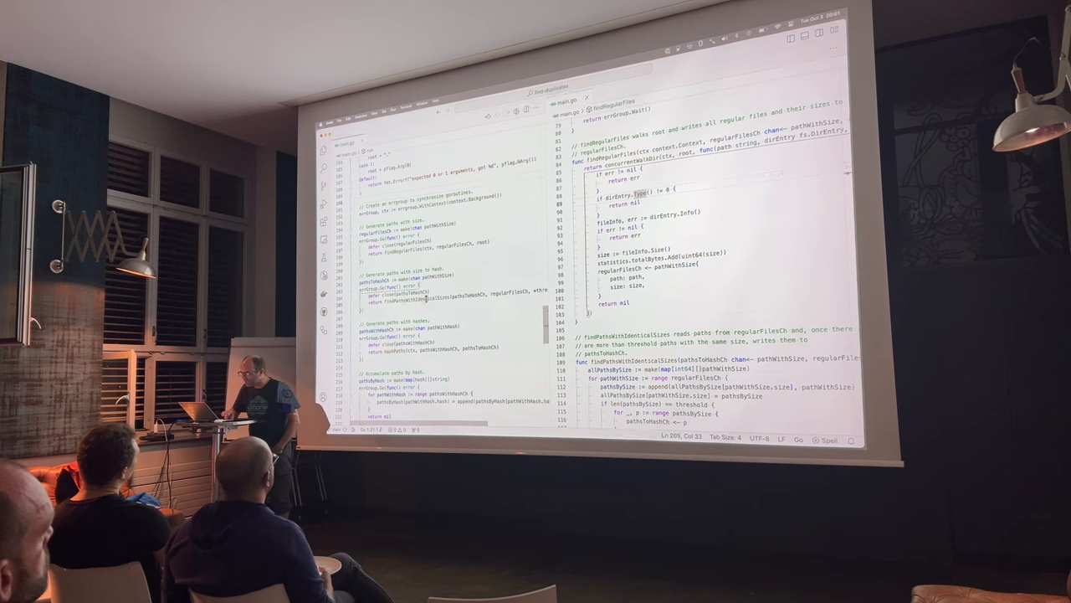
Scroll the other pane down to hashPaths, which hashes each path in its own goroutine.
{"action": "scroll", "scroll_direction": "down", "scroll_amount": 3}
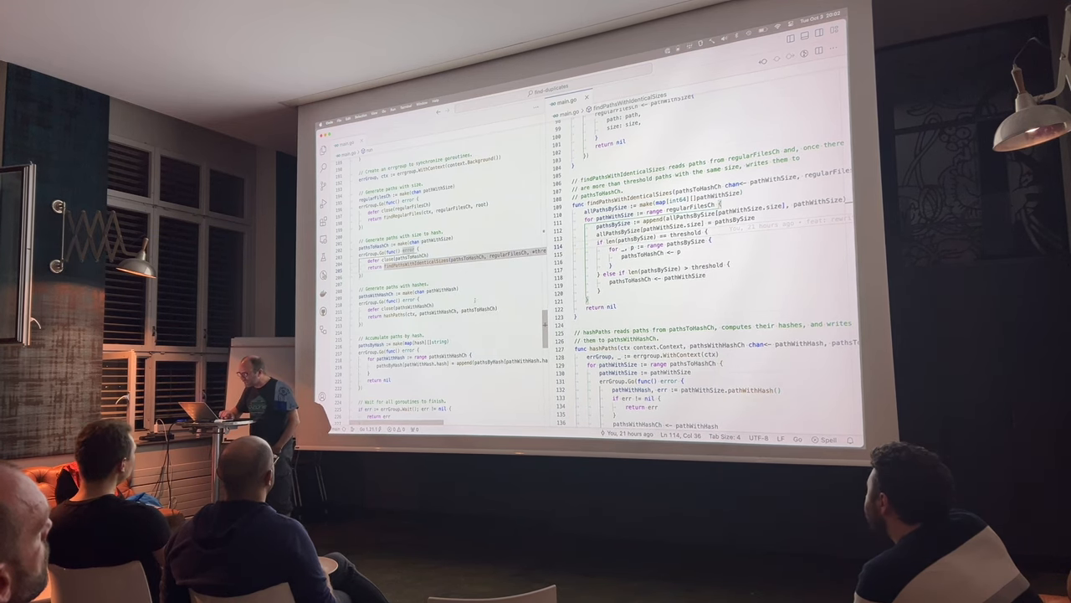
Scroll the right editor past hashPaths to the pathWithHash method.
{"action": "scroll", "scroll_direction": "down", "scroll_amount": 3}
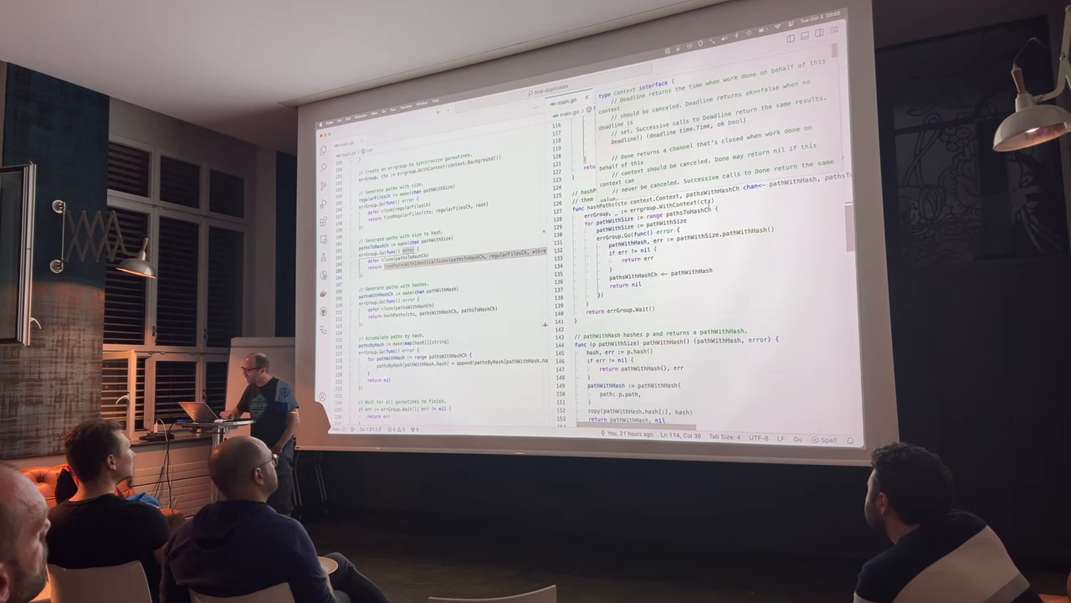
{"action": "scroll", "scroll_direction": "down", "scroll_amount": 3}
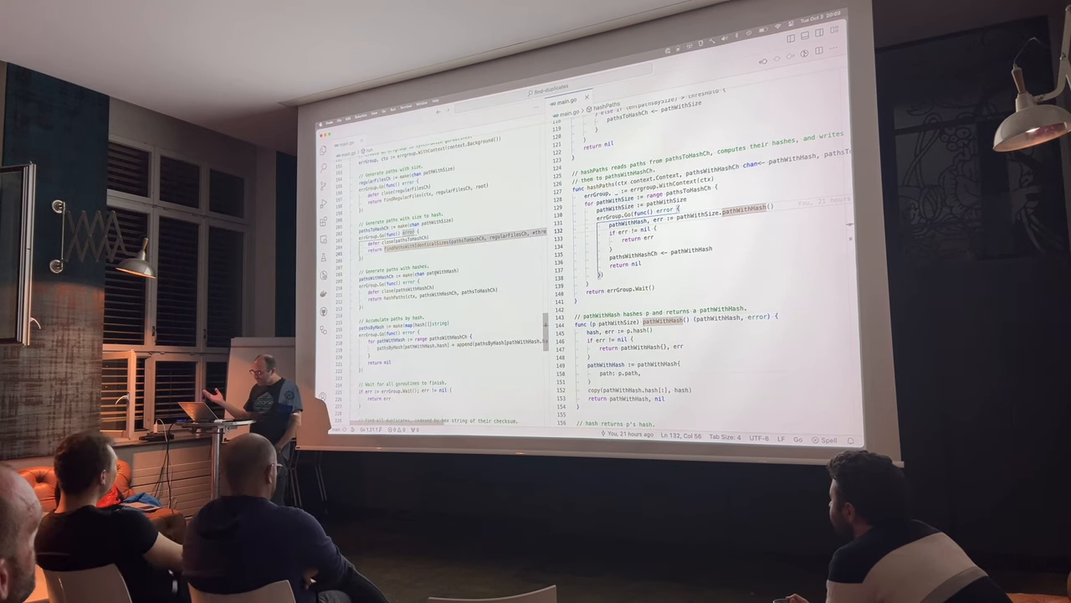
Scroll the right editor down to the (pathWithSize).hash method that streams files into SHA-256.
{"action": "scroll", "scroll_direction": "down", "scroll_amount": 3}
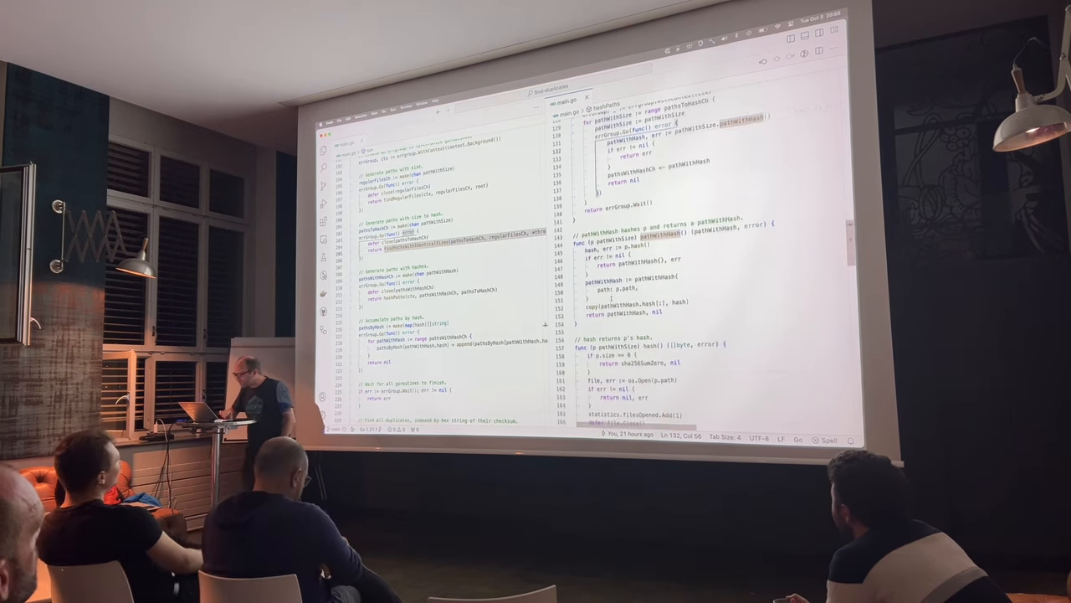
{"action": "scroll", "scroll_direction": "down", "scroll_amount": 3}
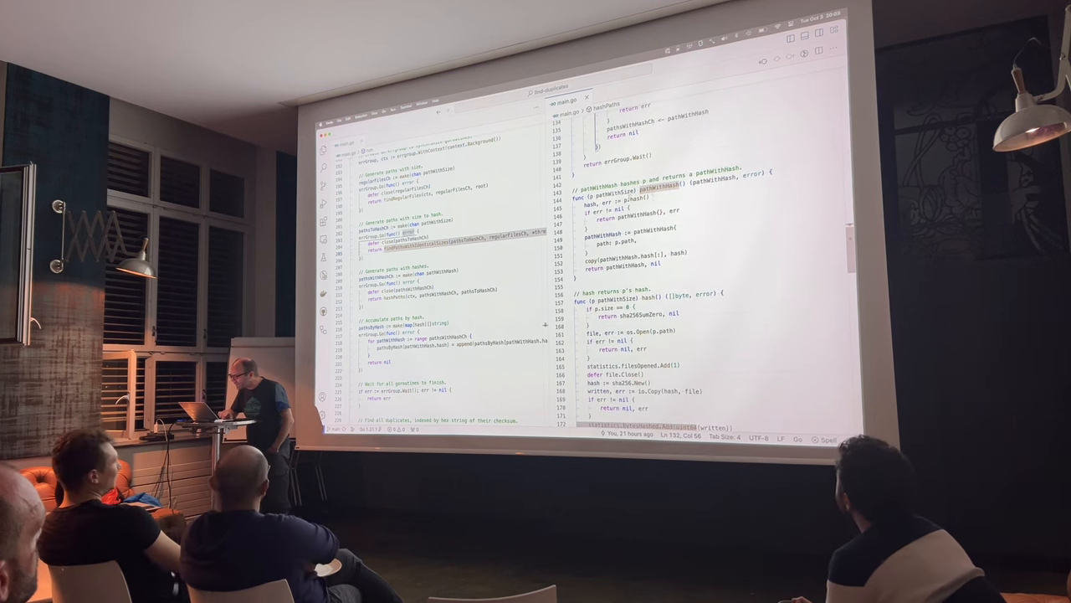
{"action": "scroll", "scroll_direction": "down", "scroll_amount": 3}
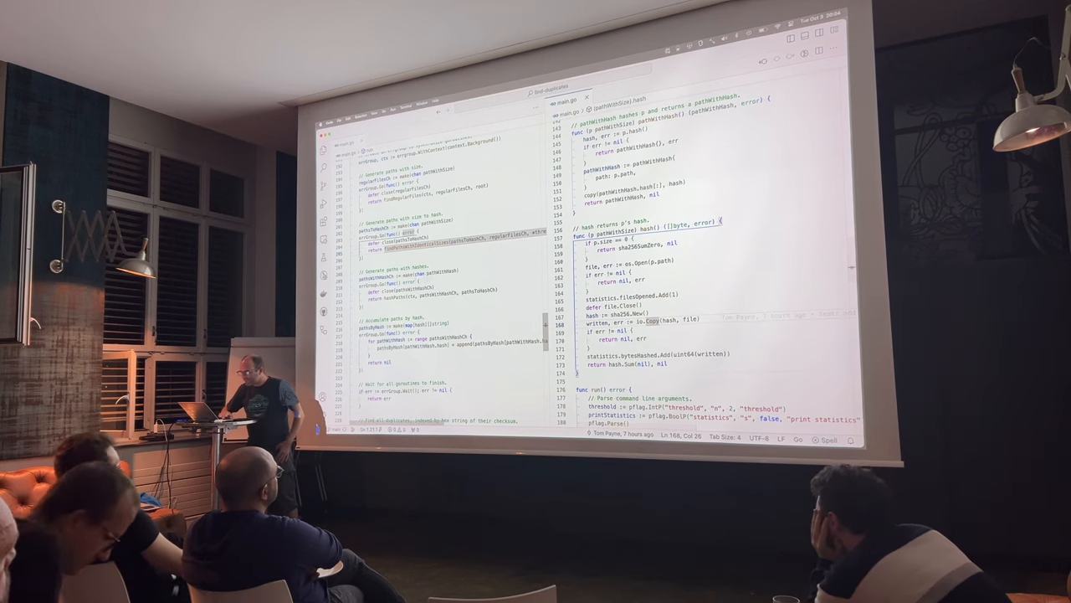
Scroll the left editor to run()'s 'Find all duplicates' block grouping paths by hex checksum.
{"action": "scroll", "scroll_direction": "down", "scroll_amount": 3}
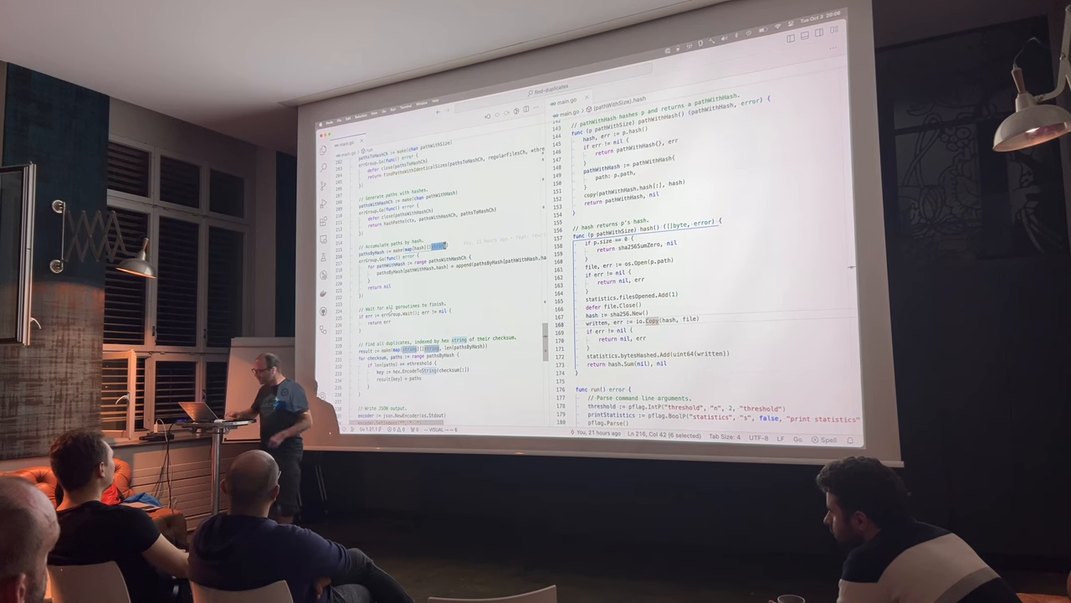
Scroll down in the editor while the integrated terminal runs go build in find-duplicates.
{"action": "scroll", "scroll_direction": "down", "scroll_amount": 3}
{"action": "type", "text": "go build"}
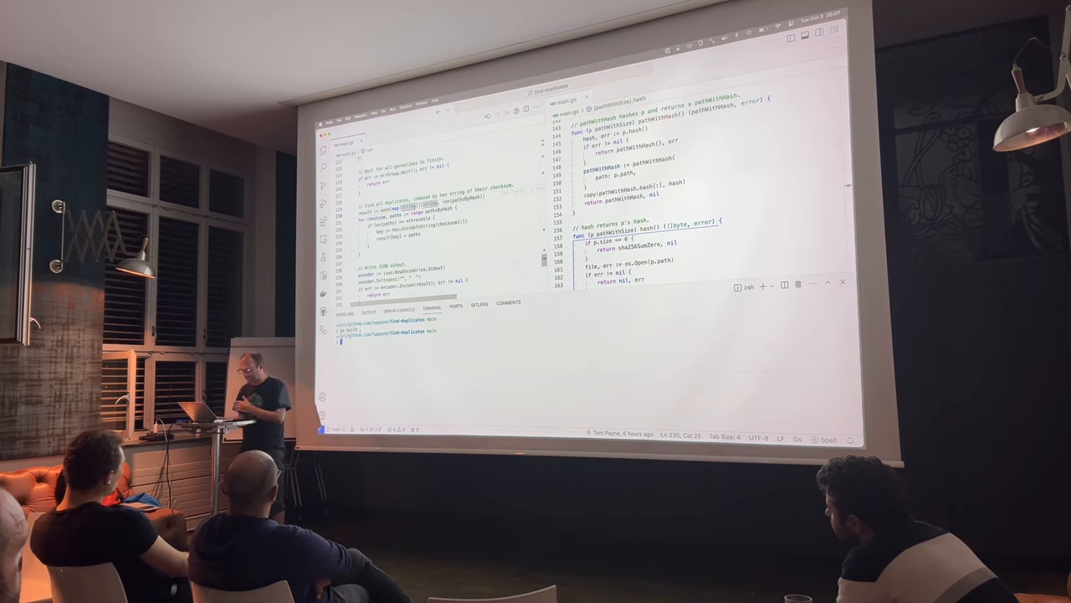
{"action": "key", "text": "cmd+tab"}
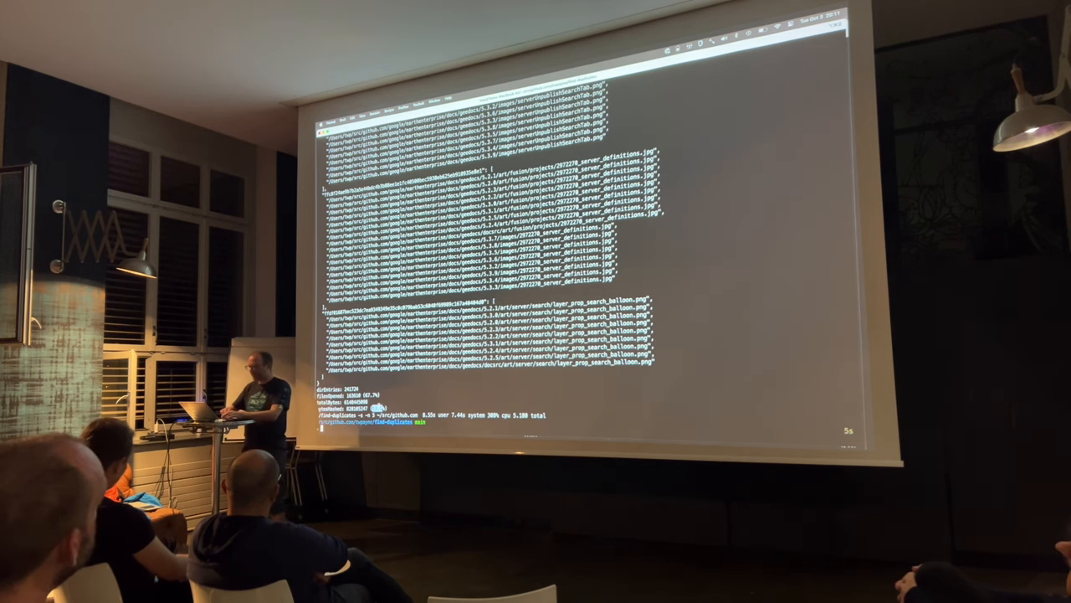
{"action": "key", "text": "cmd+tab"}
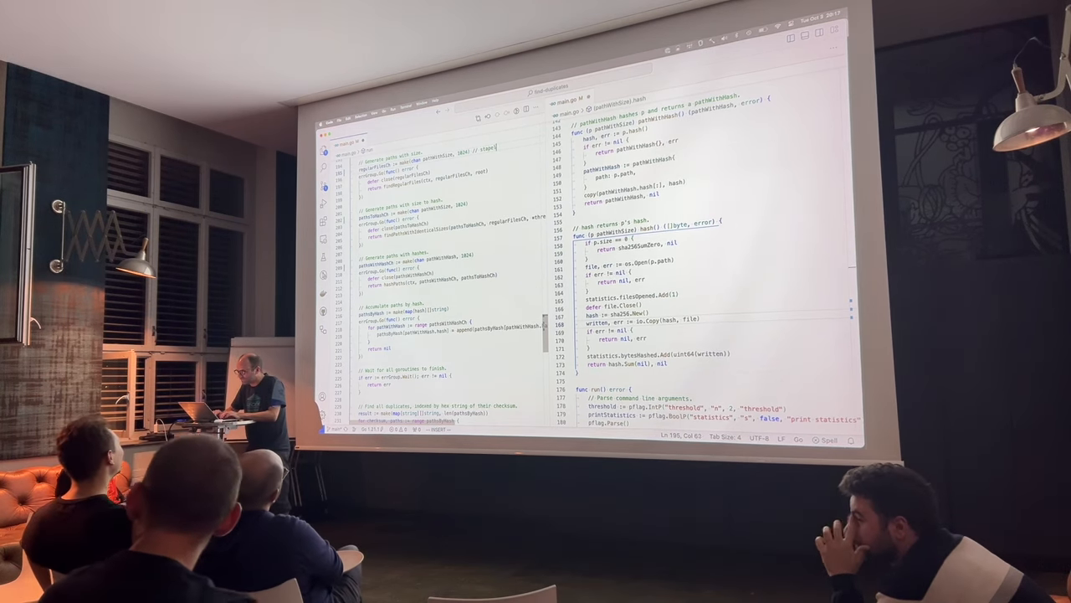
Add the trailing comment 'stapelberg told me' to the regularFilesCh make(...) line.
{"action": "type", "text": "stapelberg told me"}
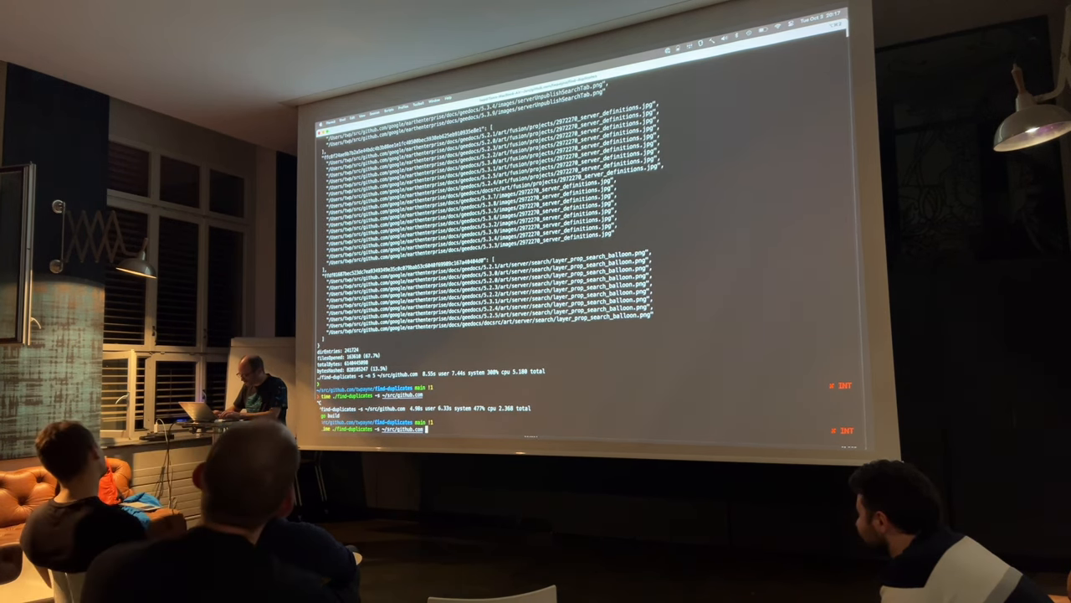
Rerun the timed ./find-duplicates command with '> /dev/null' appended to discard its output.
{"action": "type", "text": "> /dev/null"}
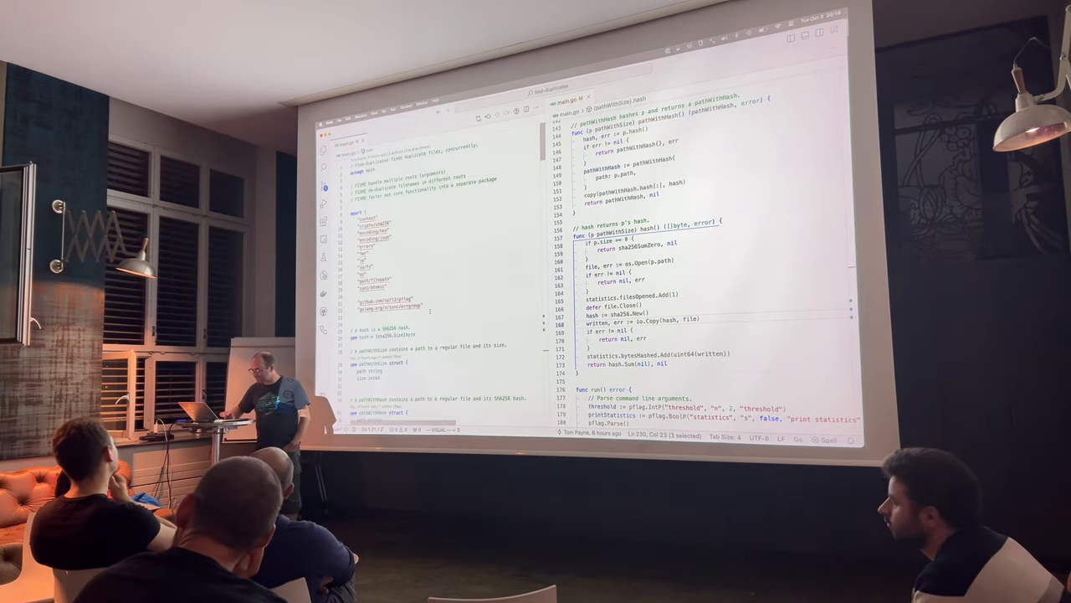
Scroll main.go's left pane down to findRegularFiles, then switch to the browser.
{"action": "scroll", "scroll_direction": "down", "scroll_amount": 3}
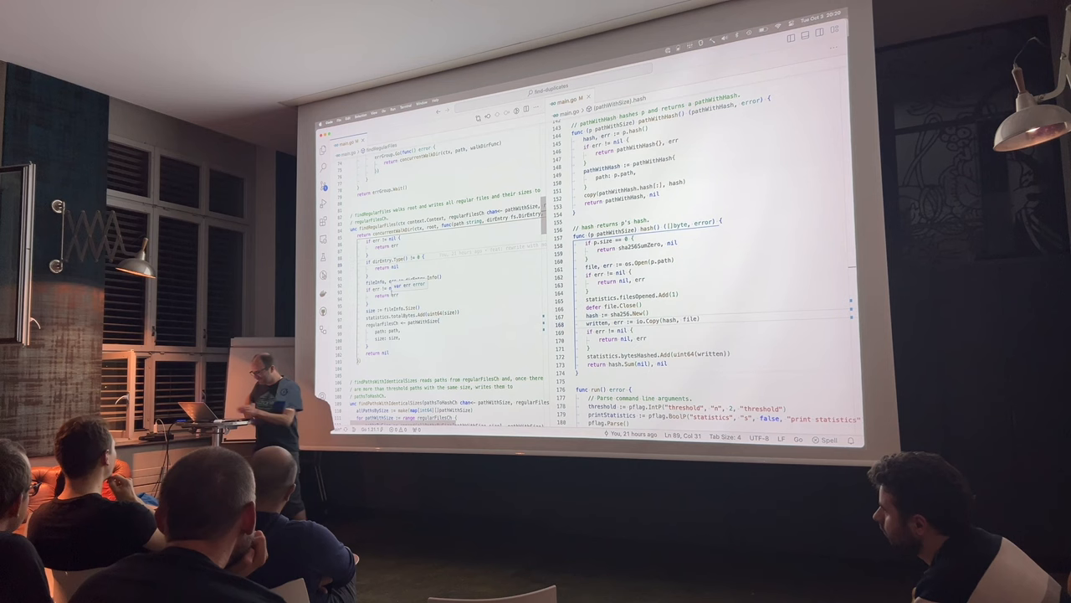
{"action": "key", "text": "cmd+tab"}
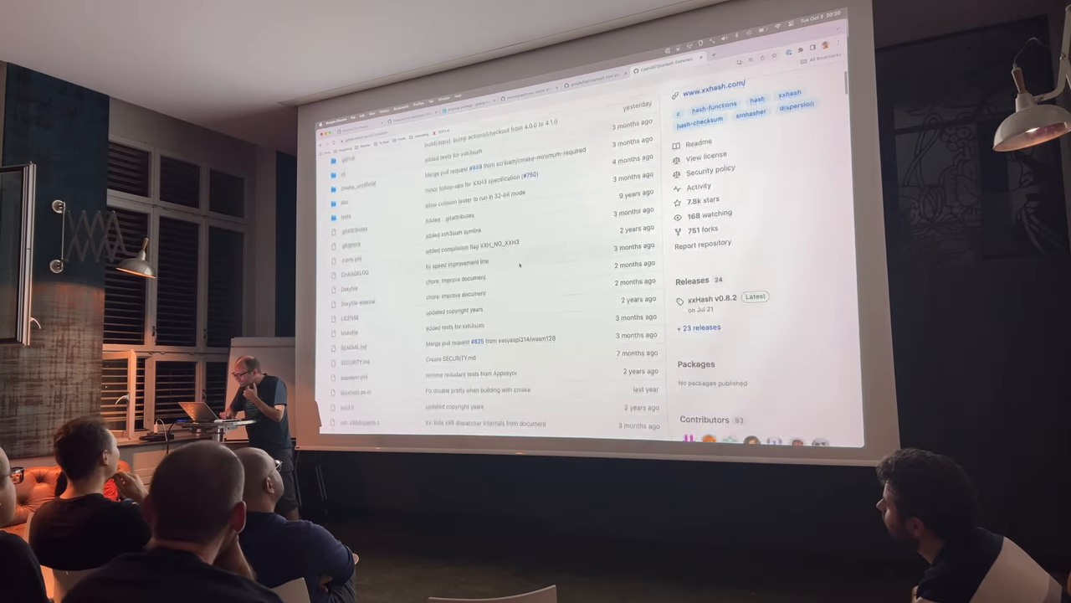
Scroll through the xxHash repo page and the cespare/xxhash README to Compatibility.
{"action": "scroll", "scroll_direction": "down", "scroll_amount": 3}
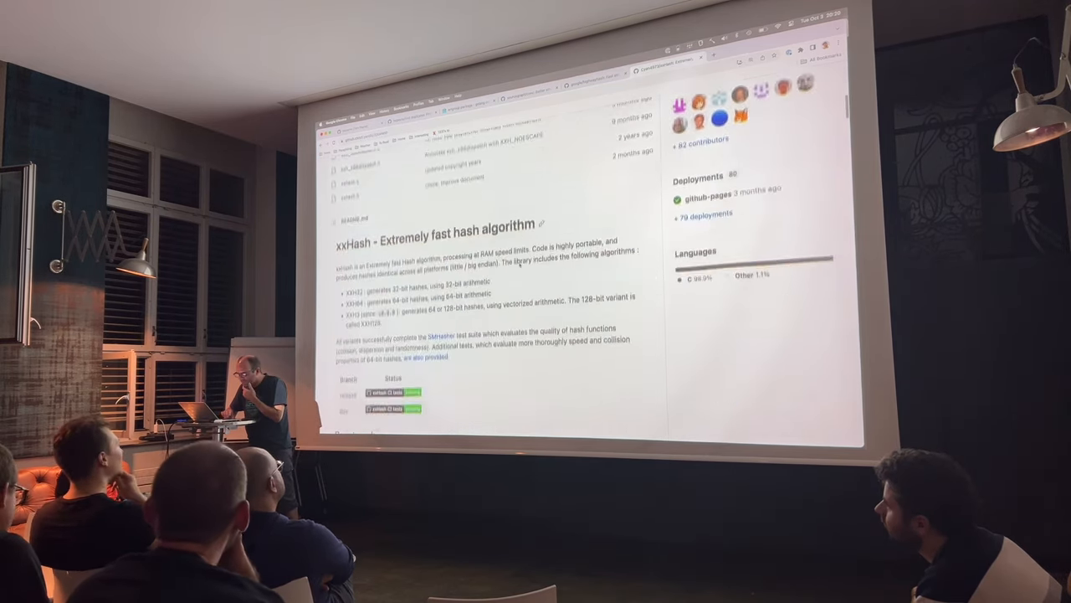
{"action": "scroll", "scroll_direction": "down", "scroll_amount": 3}
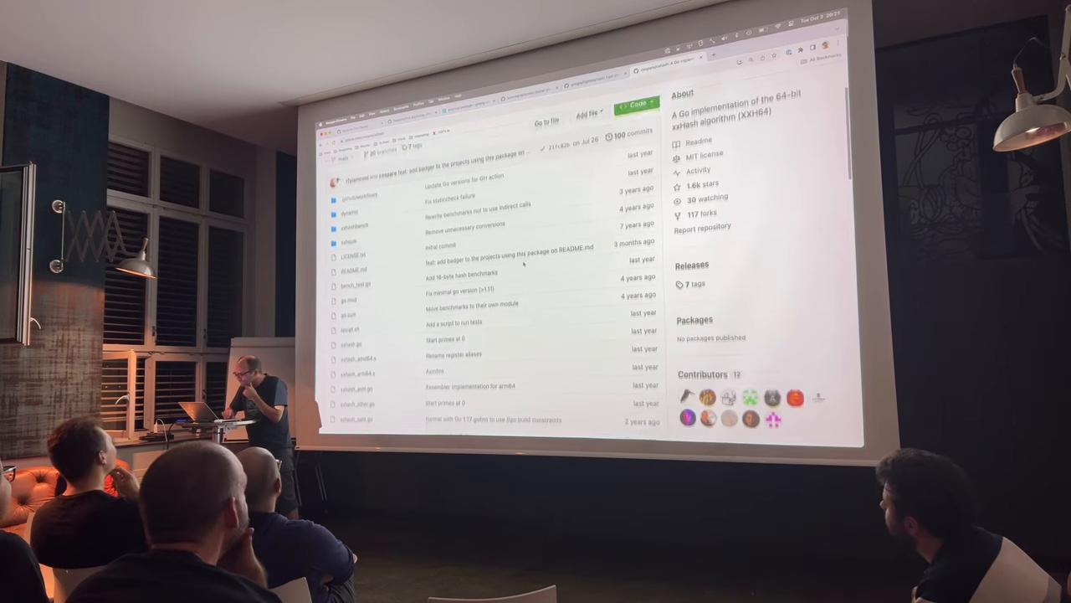
{"action": "scroll", "scroll_direction": "down", "scroll_amount": 3}
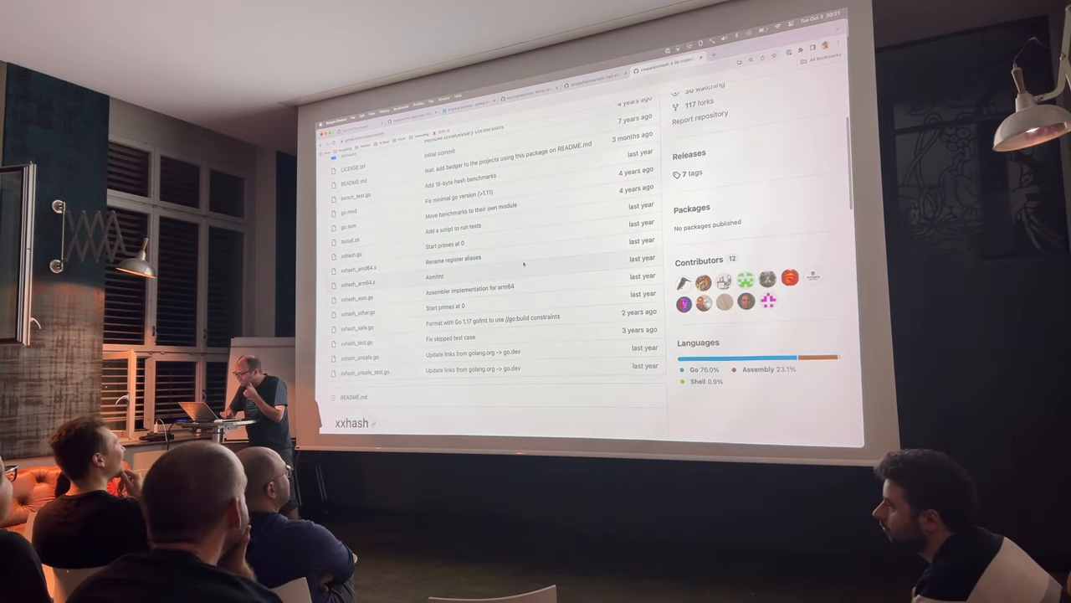
{"action": "scroll", "scroll_direction": "down", "scroll_amount": 3}
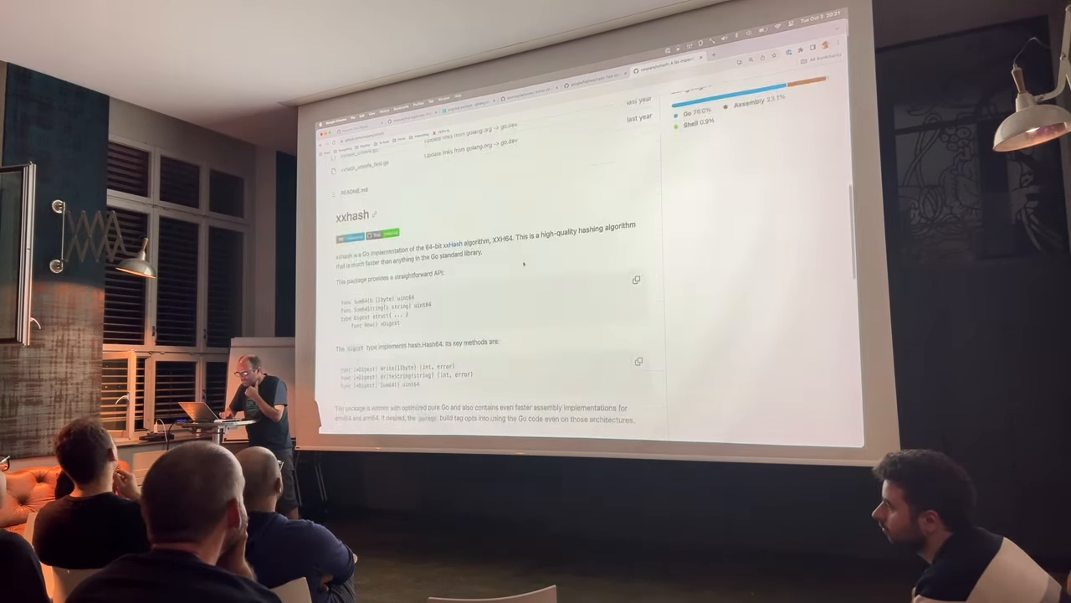
{"action": "scroll", "scroll_direction": "down", "scroll_amount": 3}
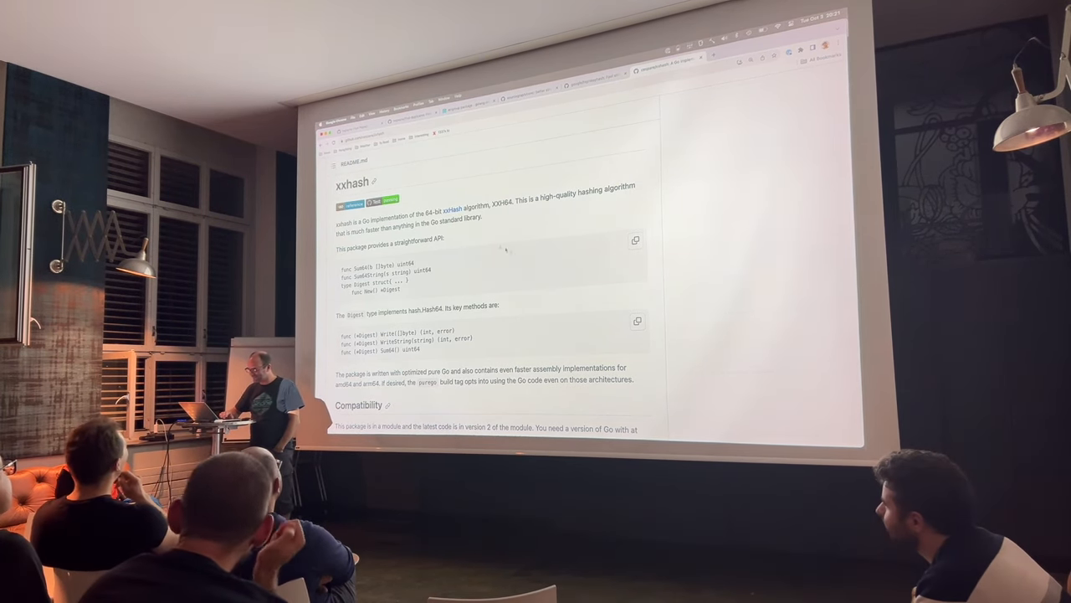
{"action": "scroll", "scroll_direction": "down", "scroll_amount": 3}
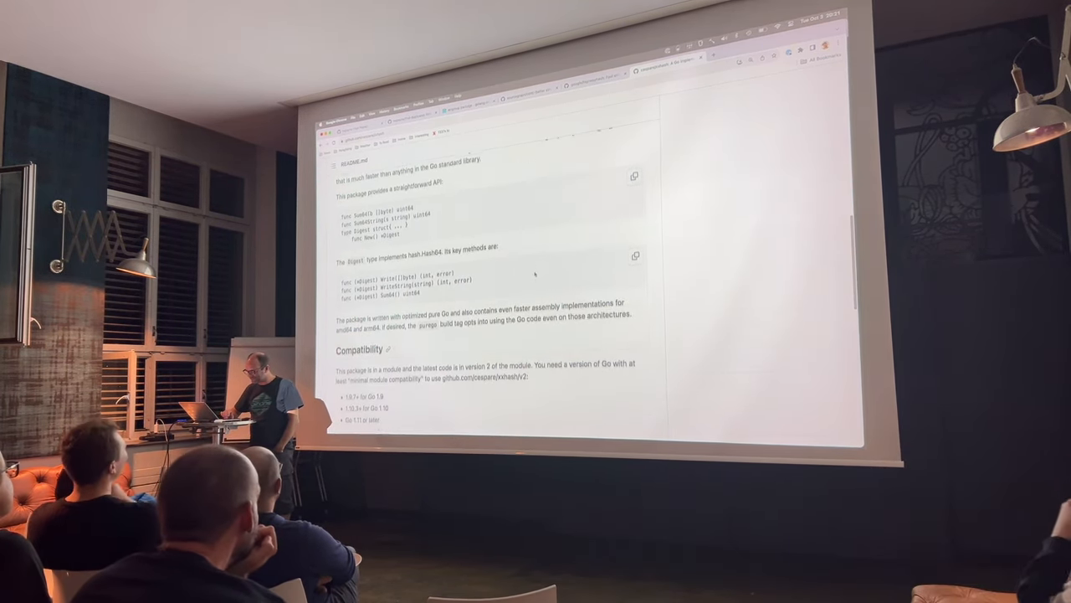